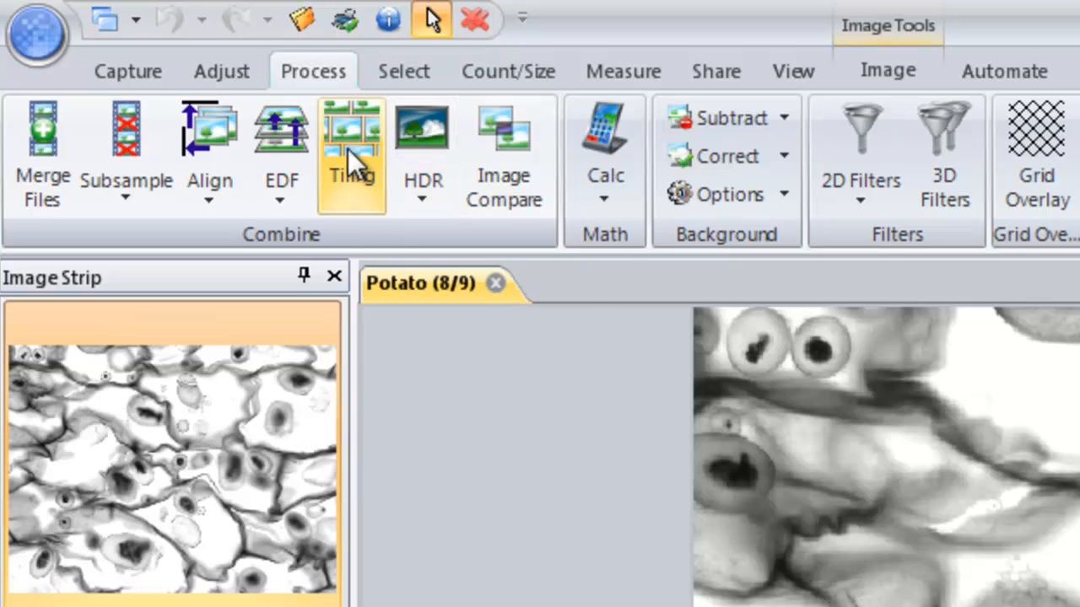
pyautogui.moveTo(351, 155)
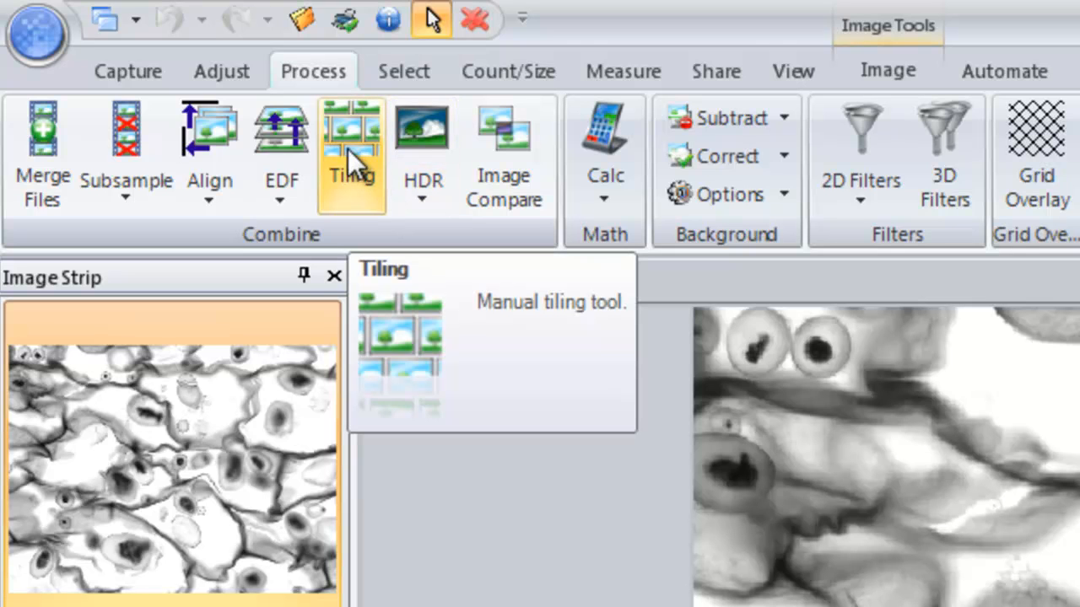
# Start a new empty Tiling View from the Combine group.
pyautogui.click(351, 152)
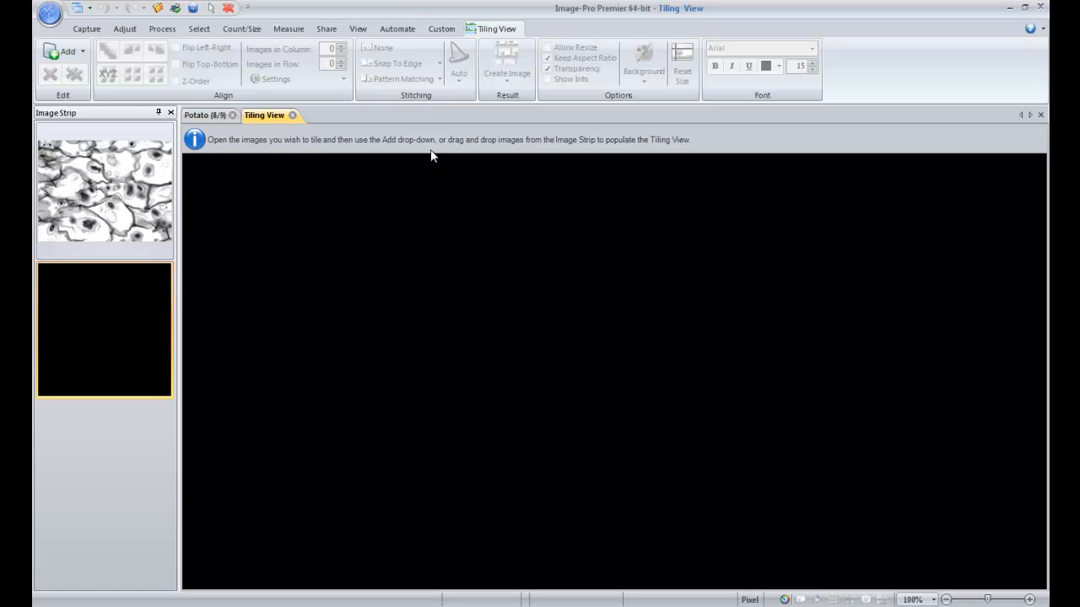
pyautogui.moveTo(251, 265)
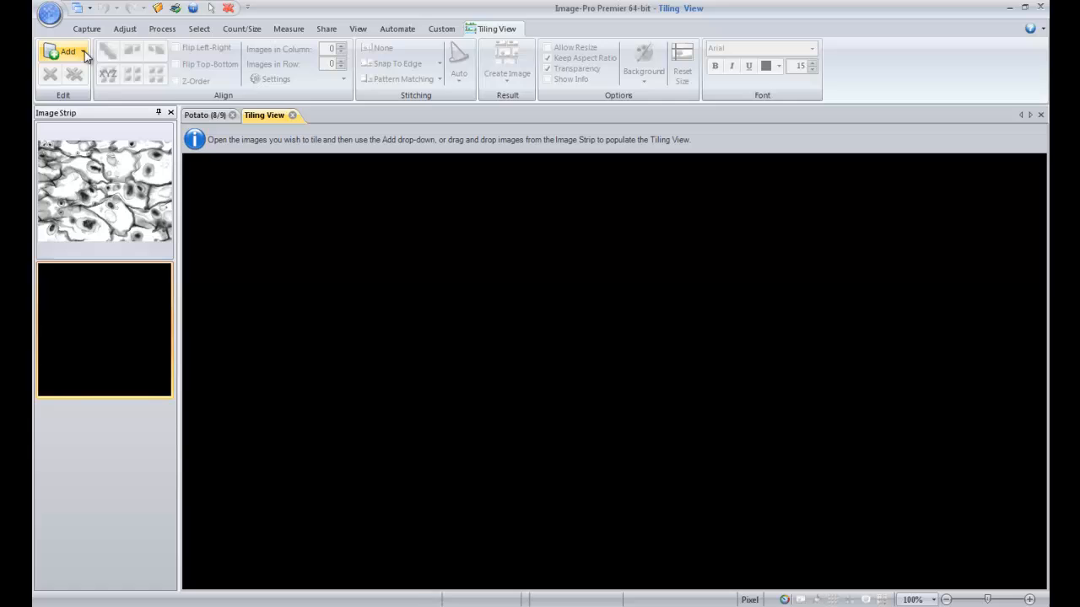
# Add the Potato frame set from the Image Strip into the tiling view.
pyautogui.click(67, 50)
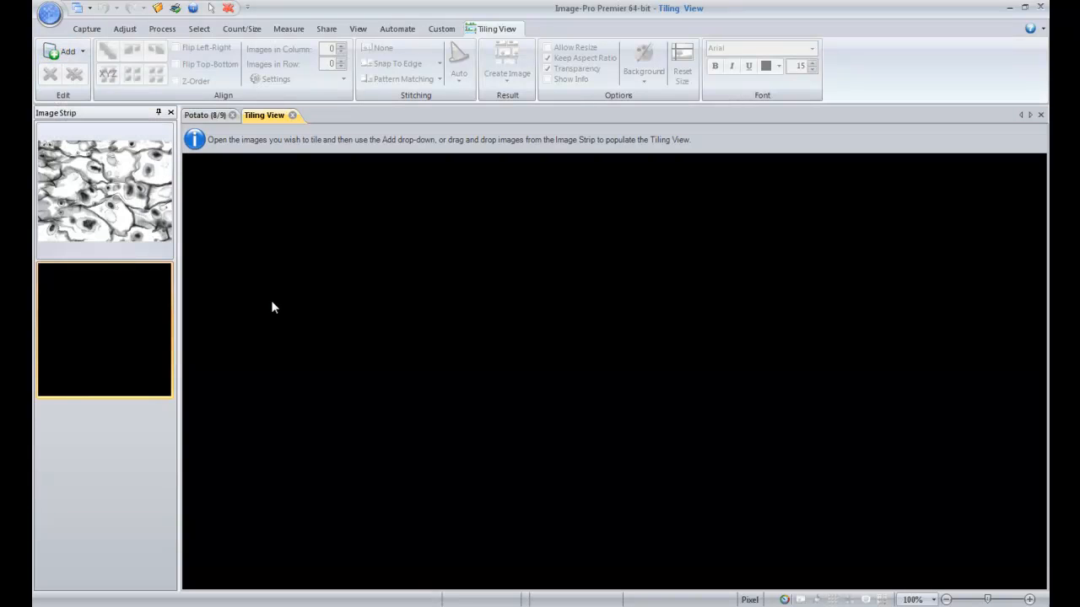
pyautogui.moveTo(236, 300)
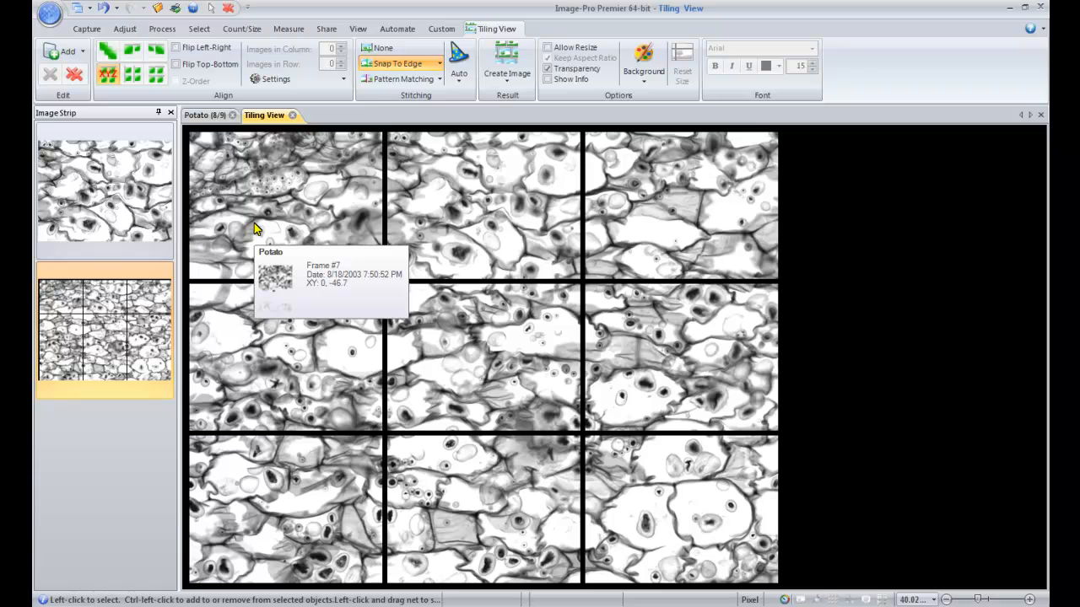
pyautogui.moveTo(446, 216)
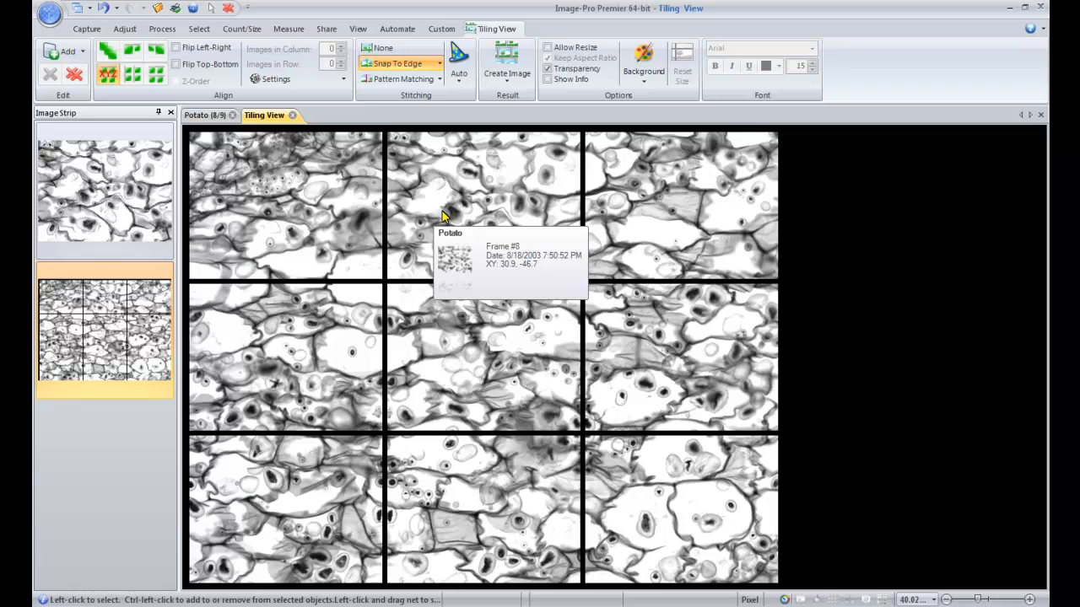
pyautogui.moveTo(334, 349)
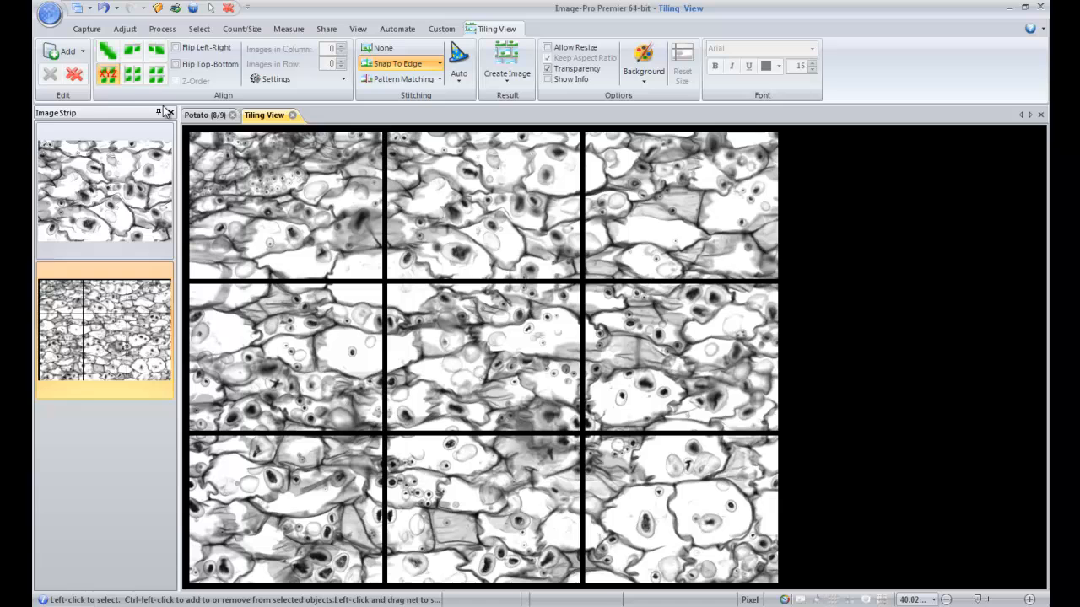
pyautogui.moveTo(108, 74)
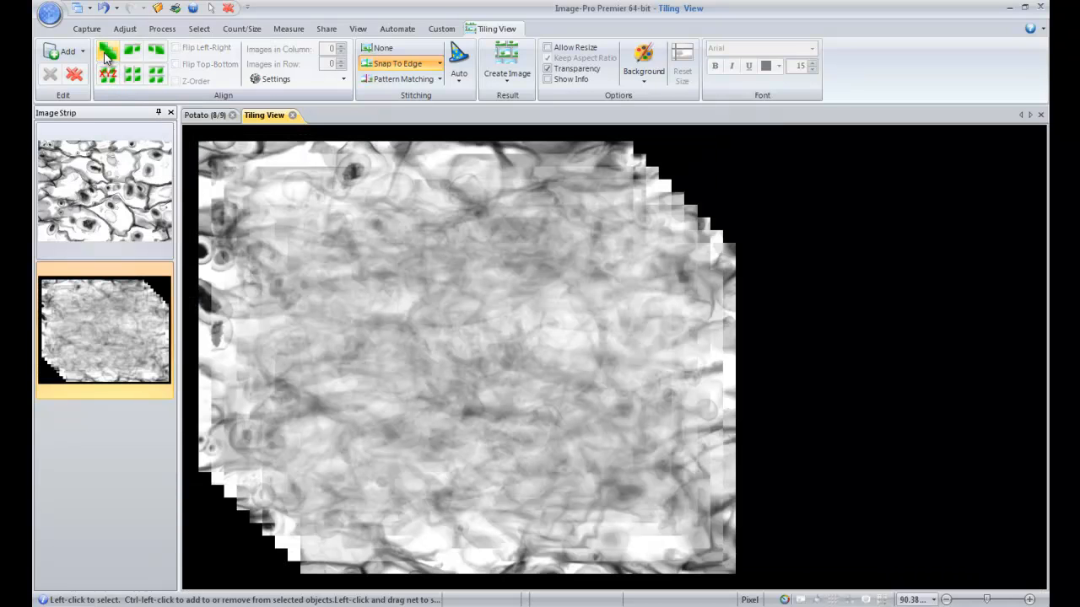
# Arrange the nine Potato frames into a three-by-three grid and deselect the tiles.
pyautogui.click(131, 74)
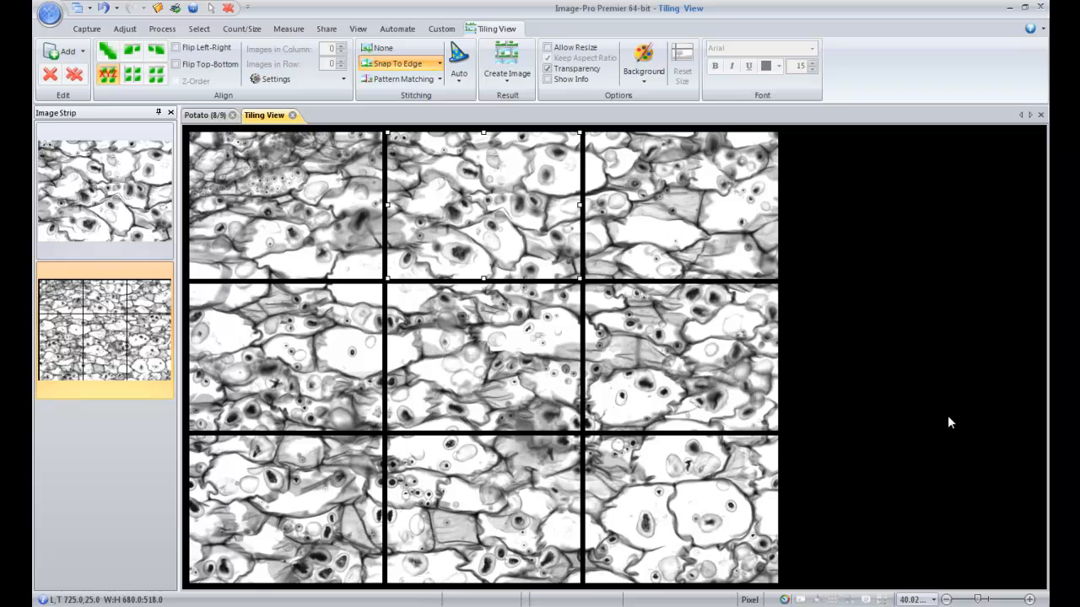
pyautogui.click(682, 204)
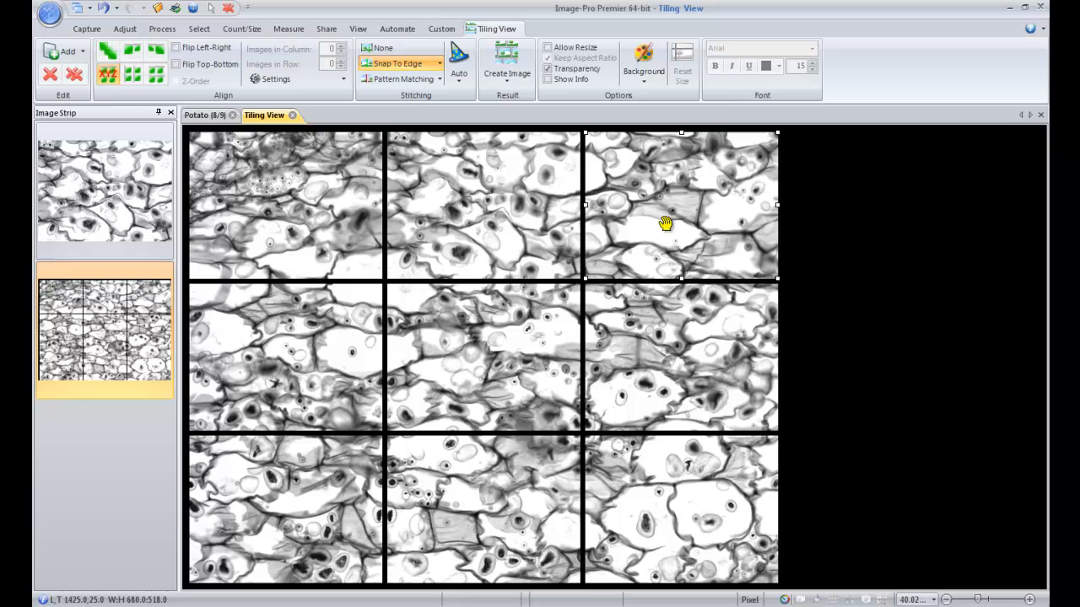
pyautogui.moveTo(661, 222)
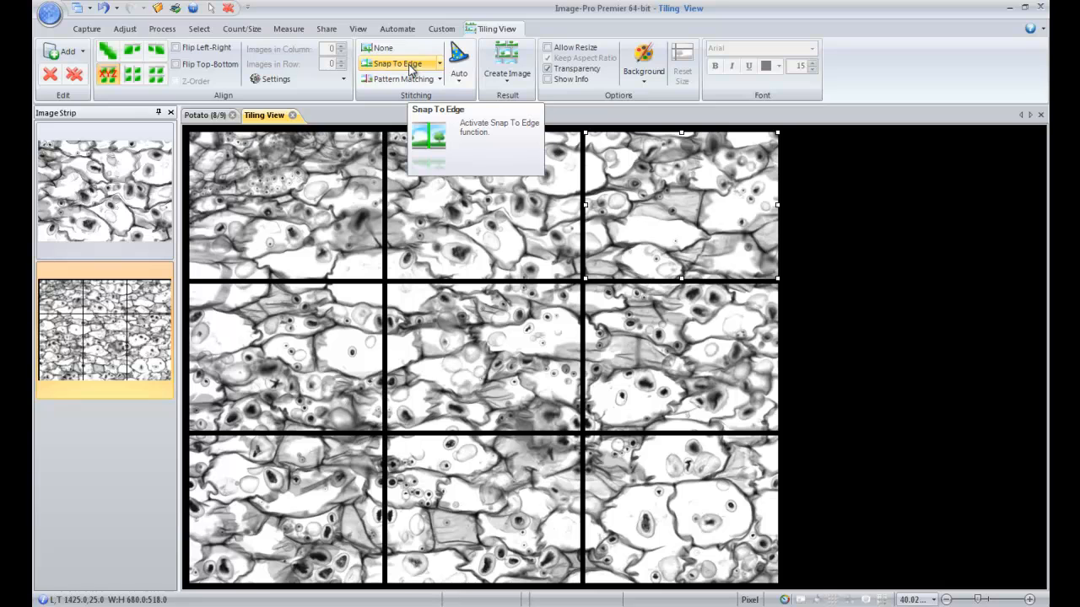
# Enable Snap To Edge and test-drag the top-right frame so it snaps back into the grid.
pyautogui.click(683, 204)
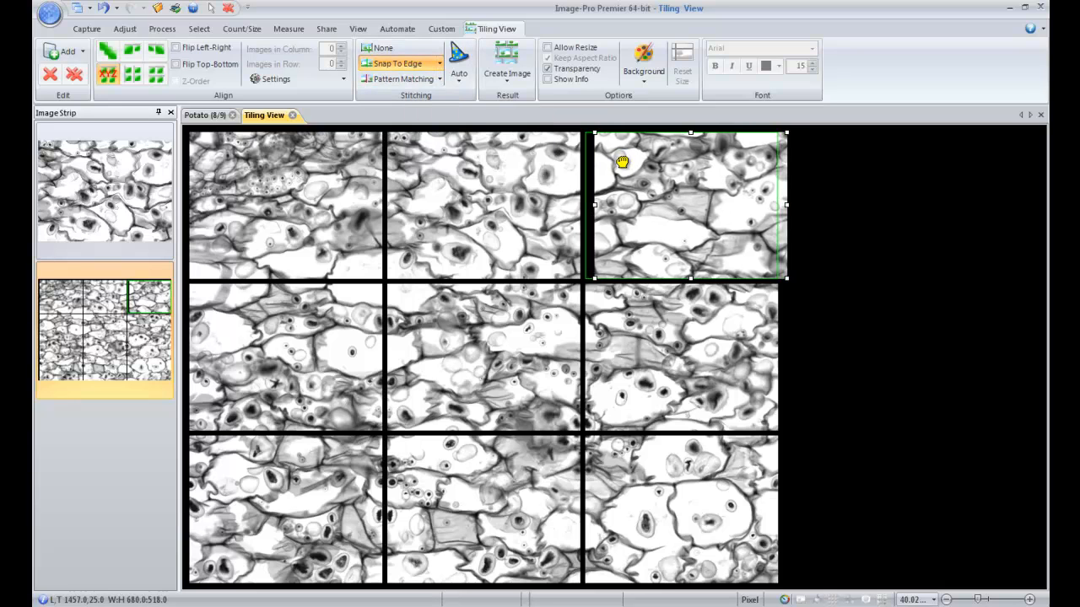
pyautogui.moveTo(621, 160); pyautogui.dragTo(599, 174)
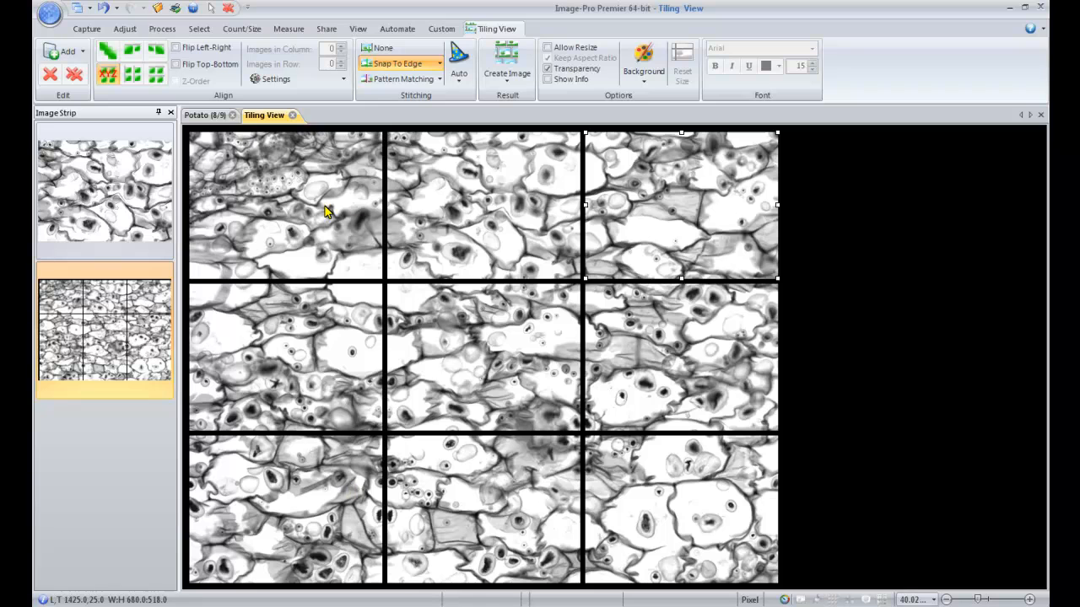
pyautogui.moveTo(591, 504)
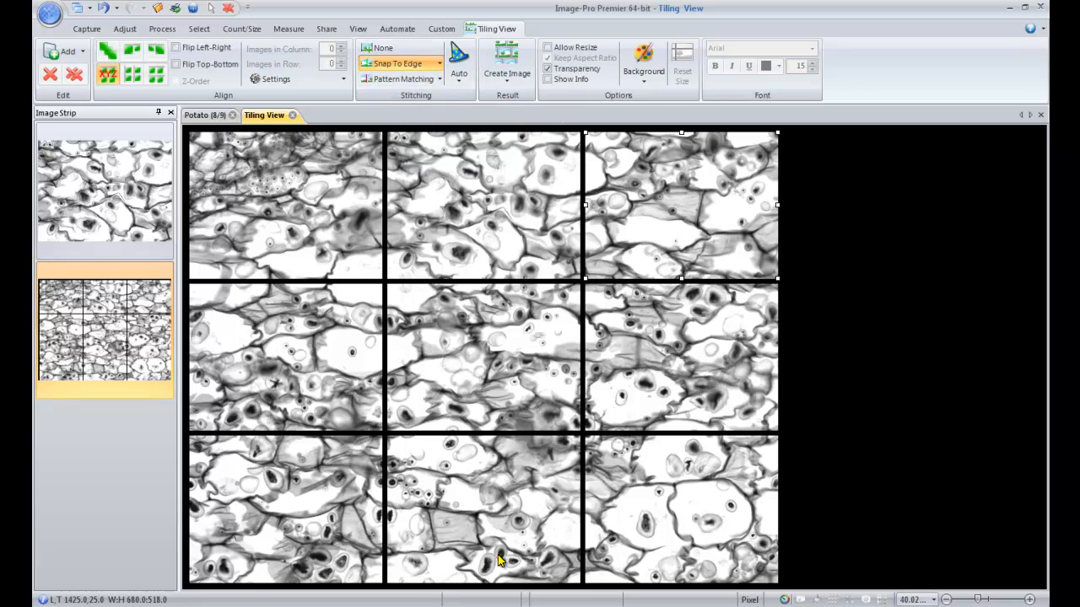
pyautogui.moveTo(631, 480)
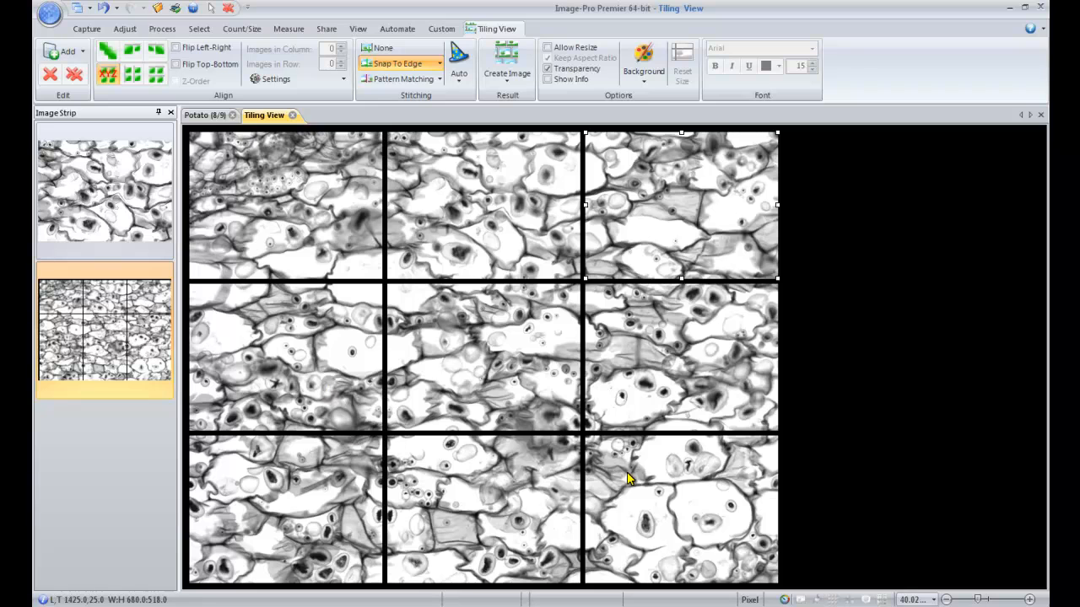
pyautogui.moveTo(810, 322)
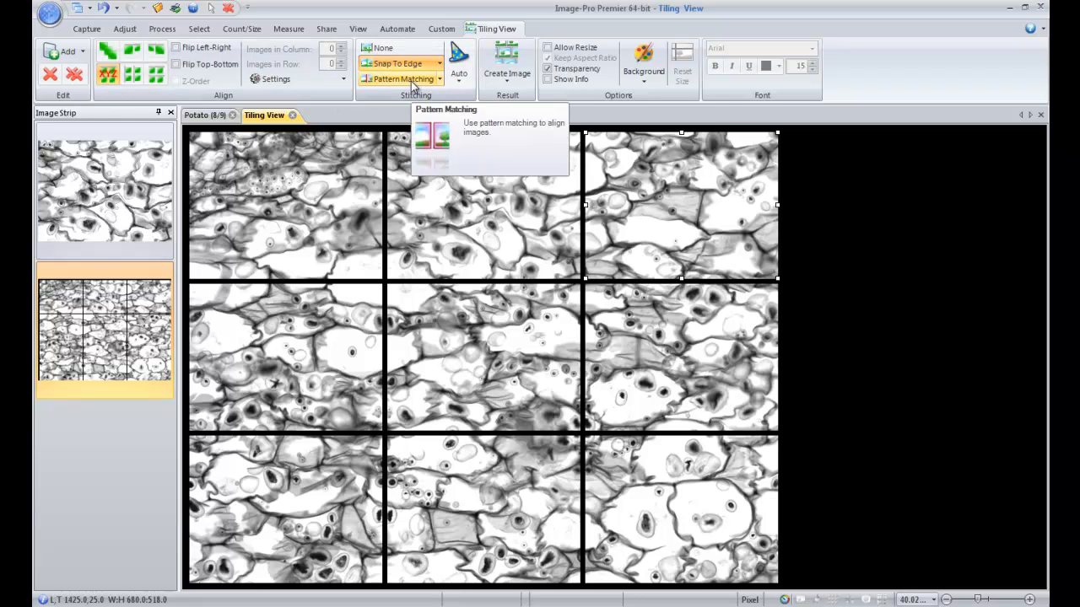
pyautogui.moveTo(385, 48)
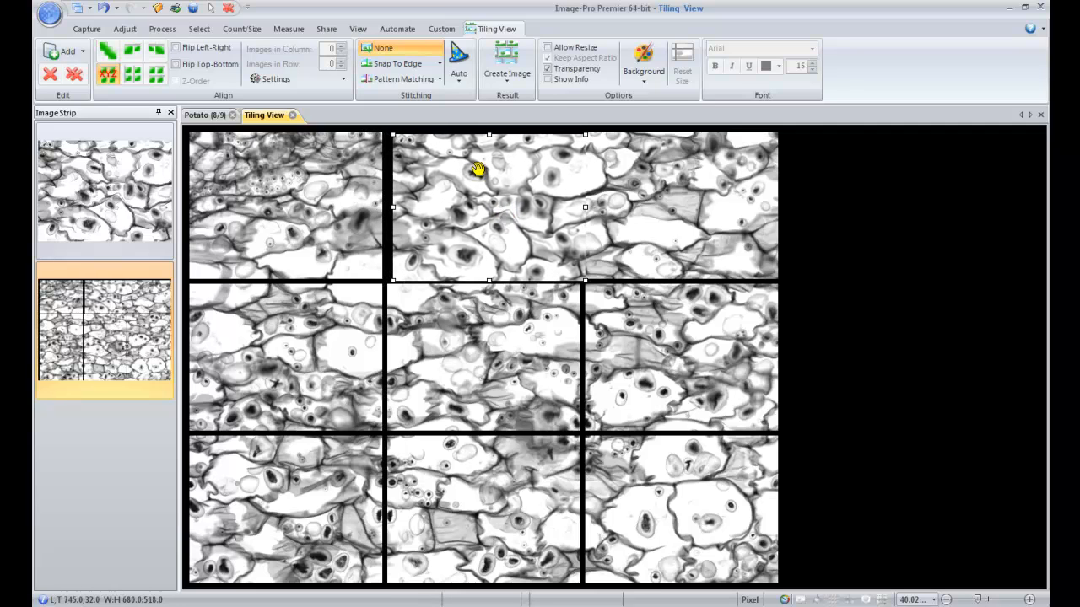
# Restore the snapped grid and run Auto stitching to register all frames by pattern matching.
pyautogui.click(480, 206)
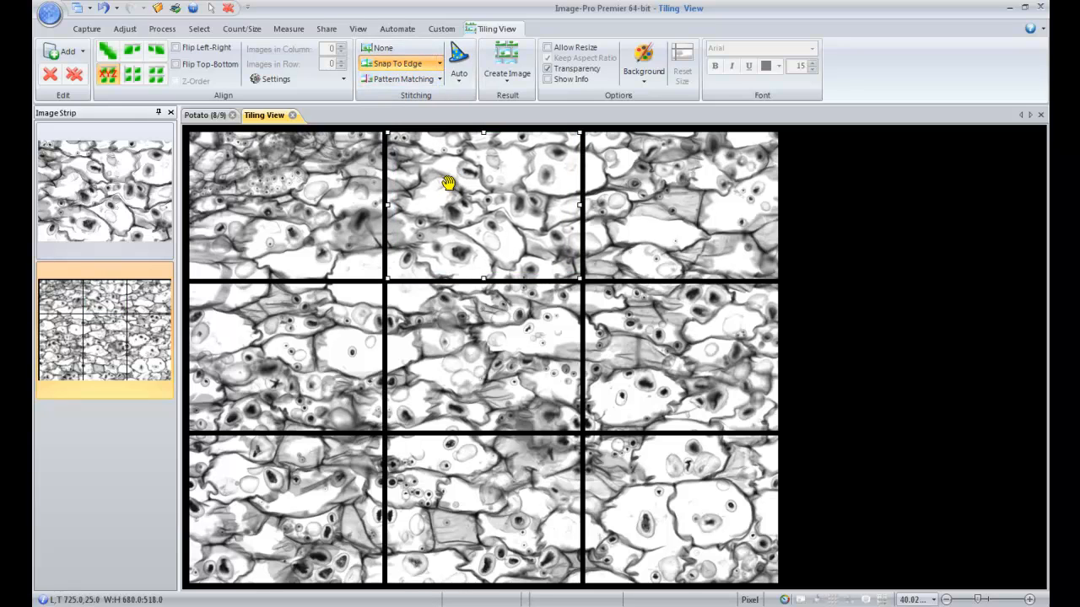
pyautogui.moveTo(459, 59)
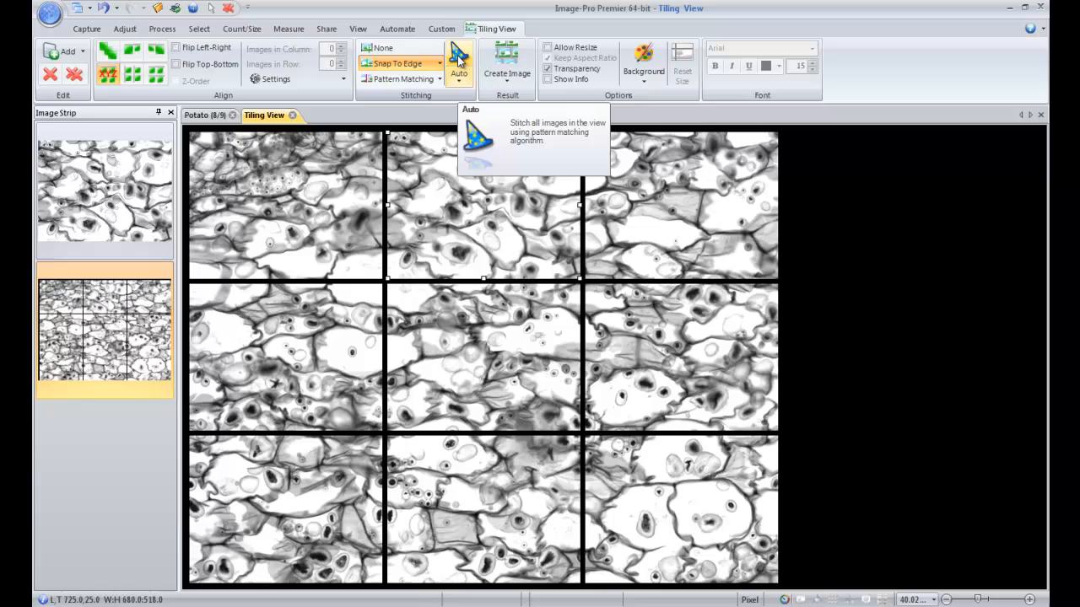
pyautogui.click(458, 64)
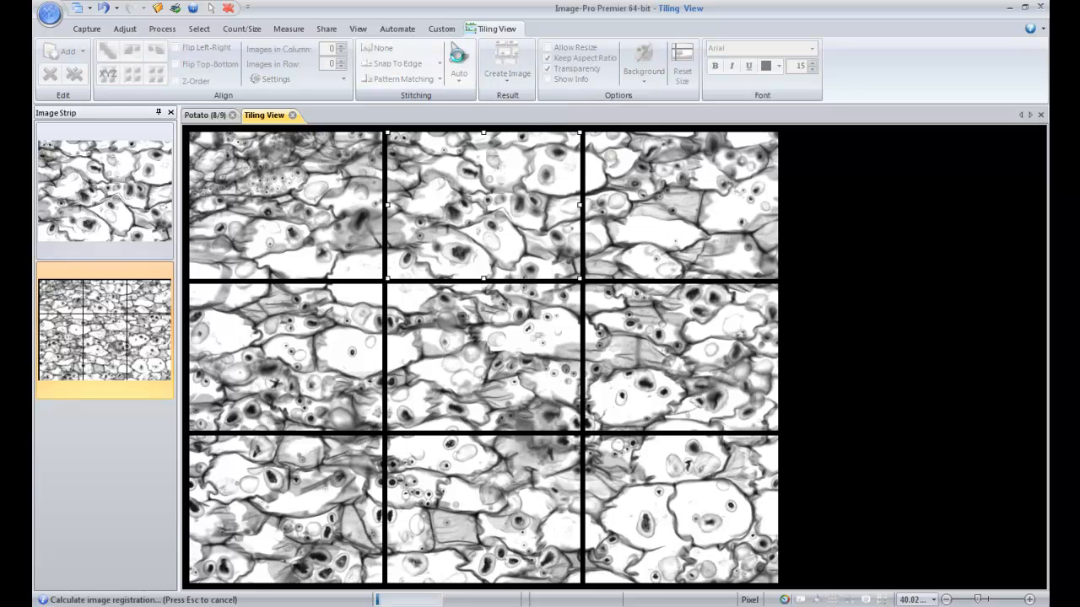
pyautogui.click(459, 59)
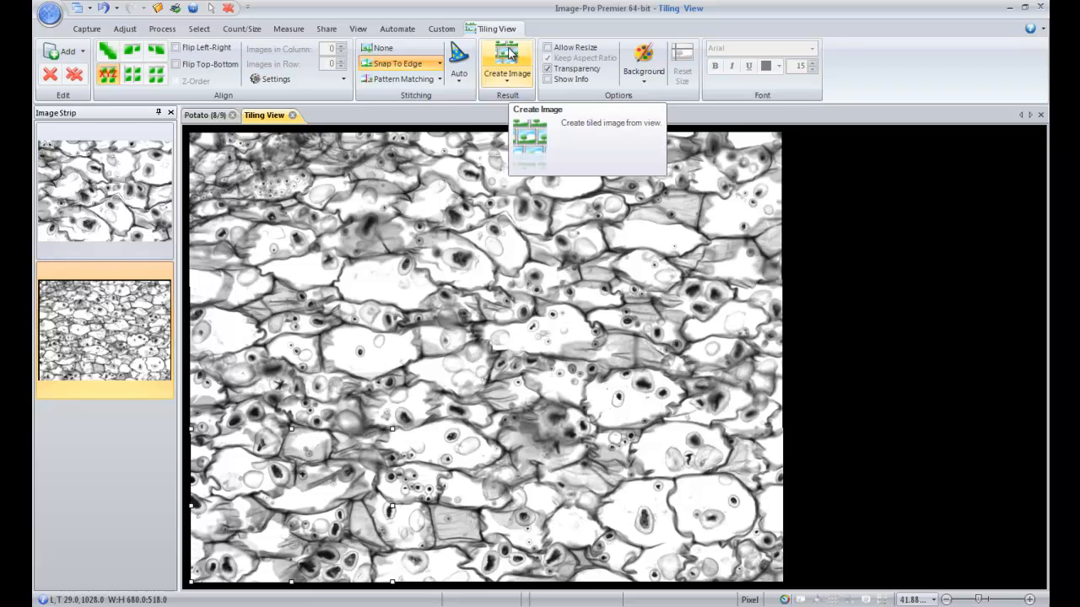
# Generate the stitched mosaic as a new image, Potato_Tiled, in the Image Strip.
pyautogui.click(506, 68)
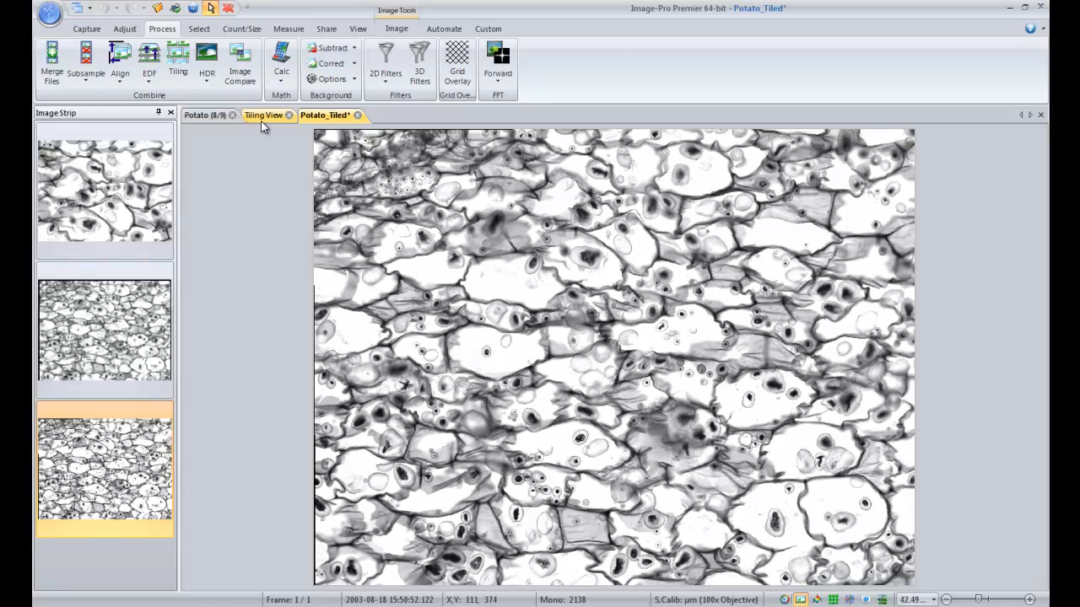
# Switch back to the Tiling View and review the Background and Options settings.
pyautogui.click(263, 114)
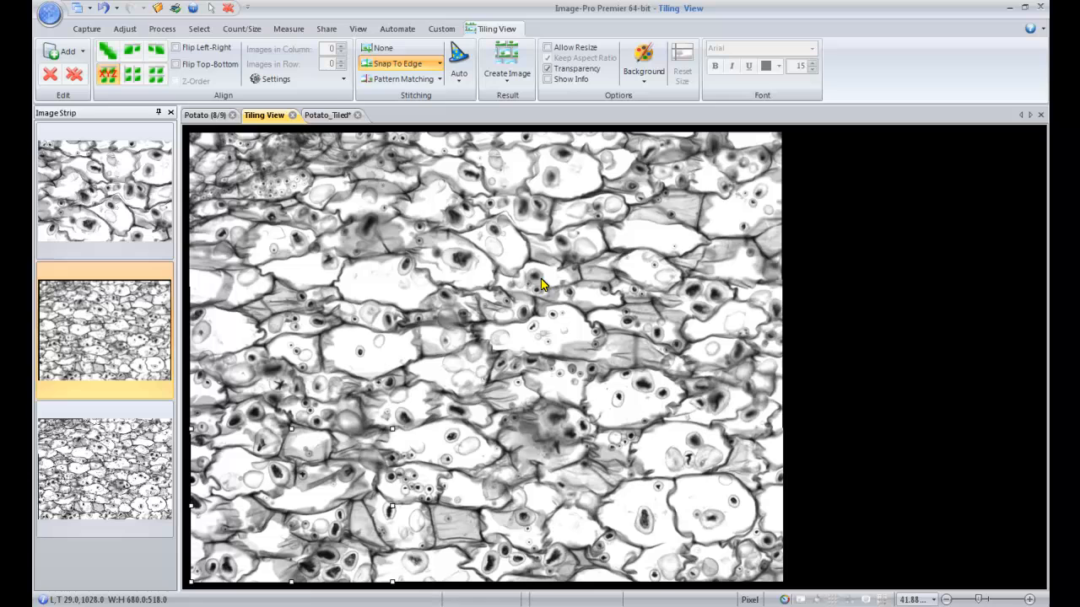
pyautogui.moveTo(863, 361)
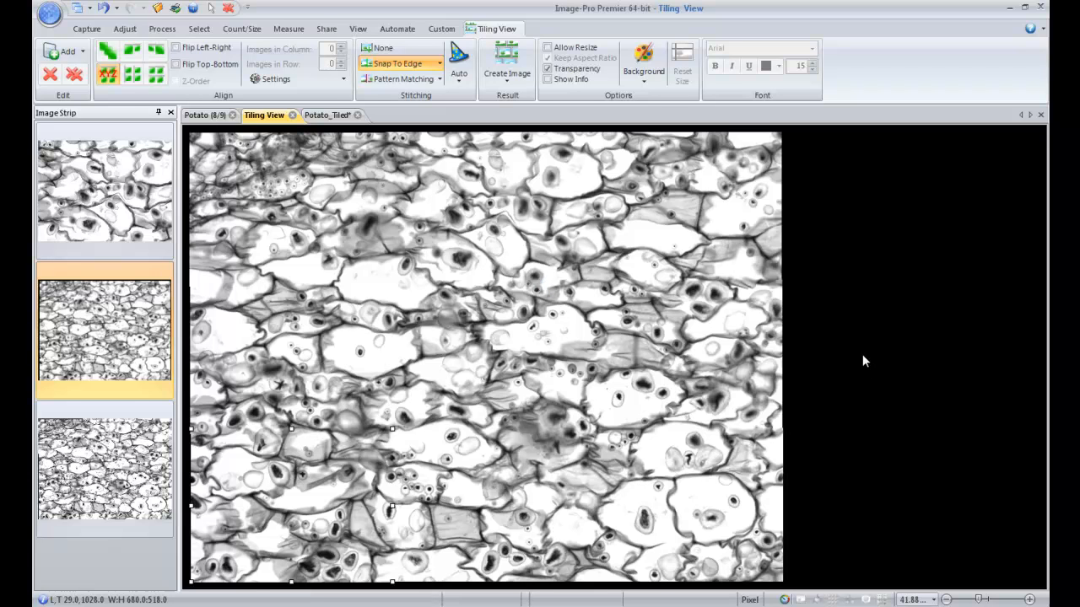
pyautogui.moveTo(806, 337)
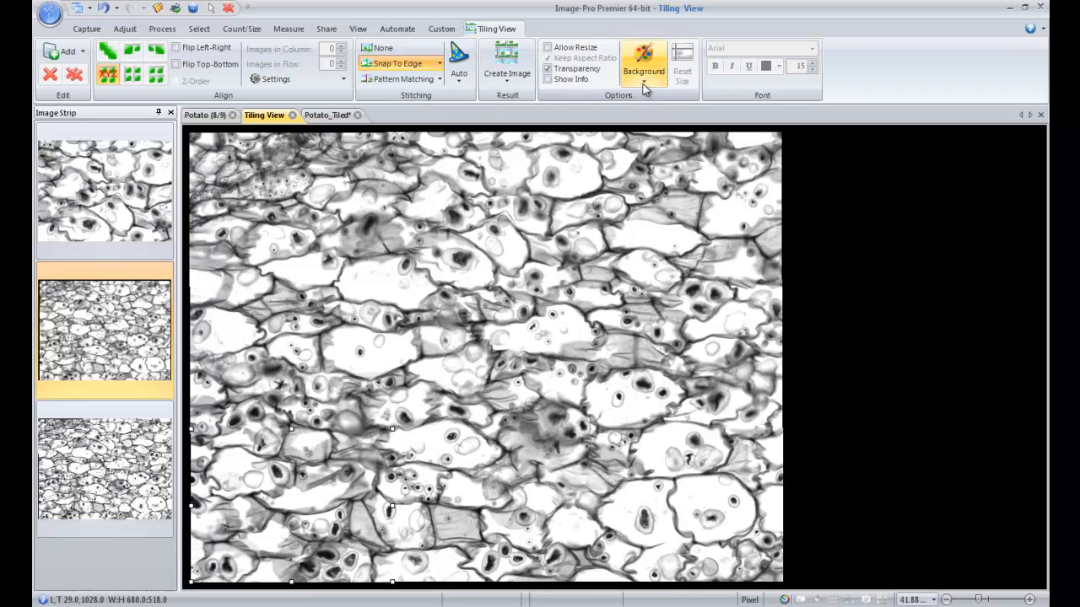
pyautogui.click(644, 64)
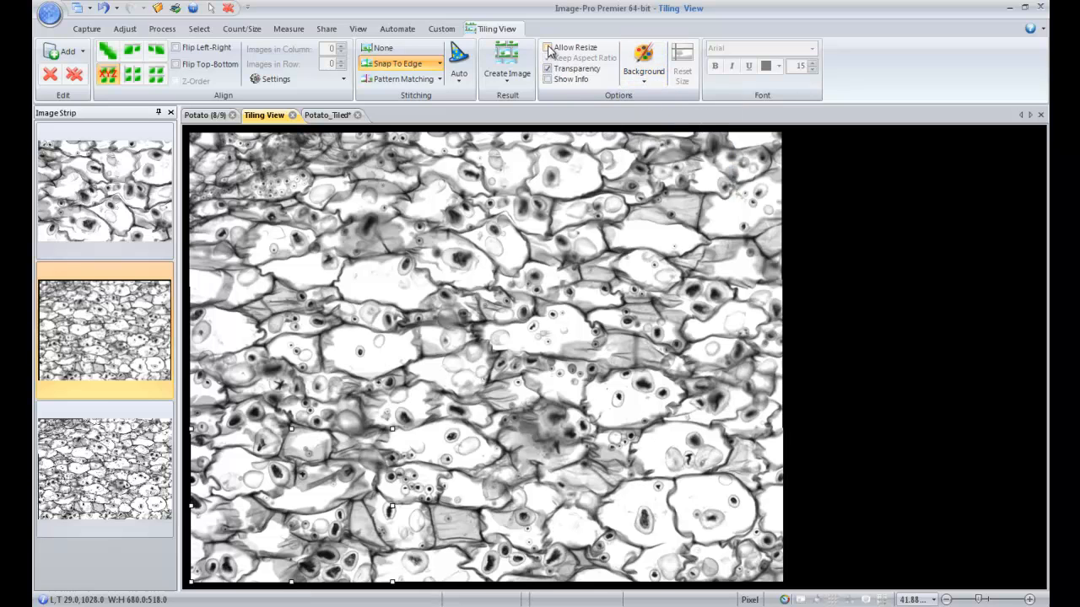
pyautogui.moveTo(563, 57)
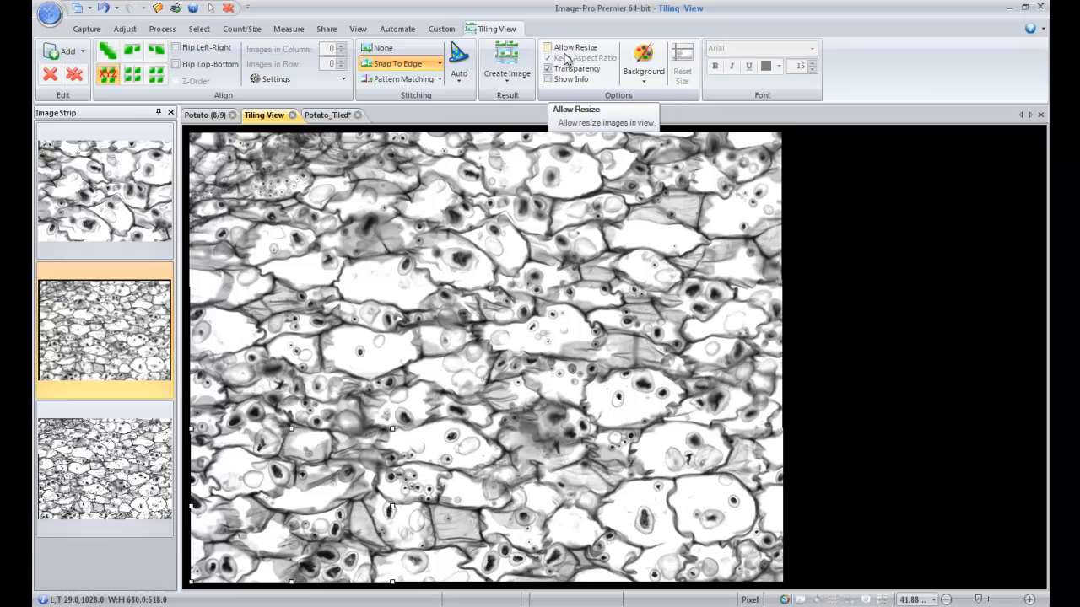
pyautogui.moveTo(958, 236)
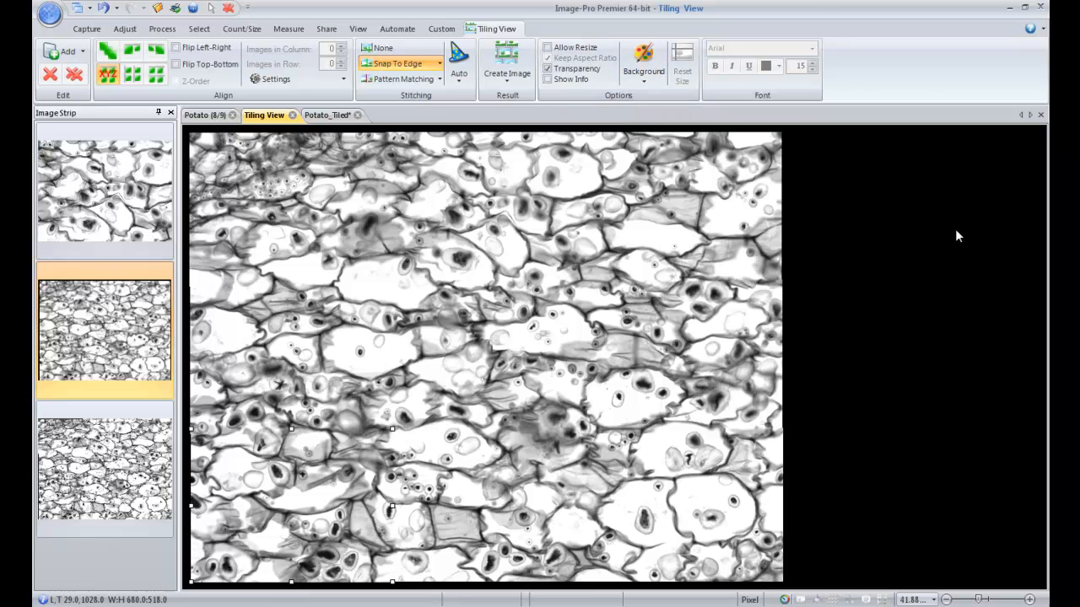